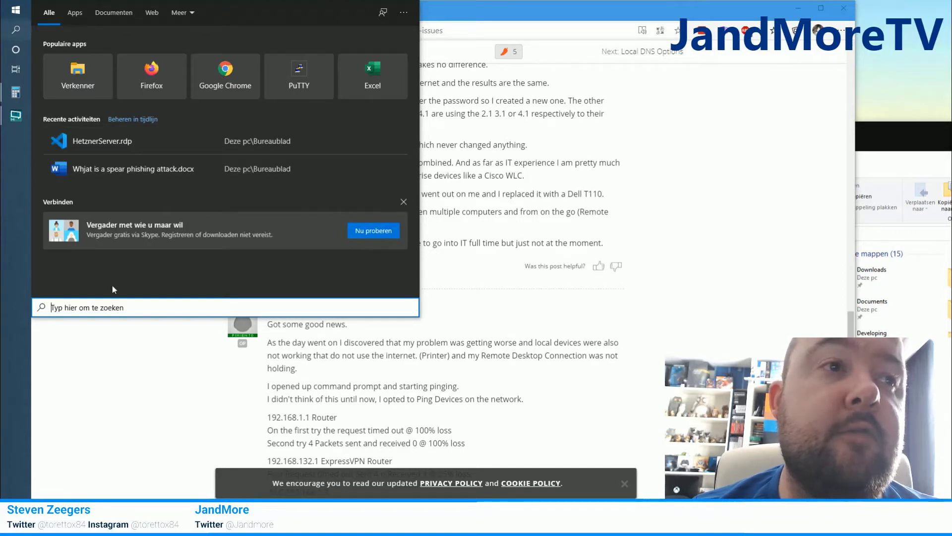
# - Search Windows for 'rdp' to launch Remote Desktop Connection
pyautogui.write('rdp')
pyautogui.write('1.2.3.4')
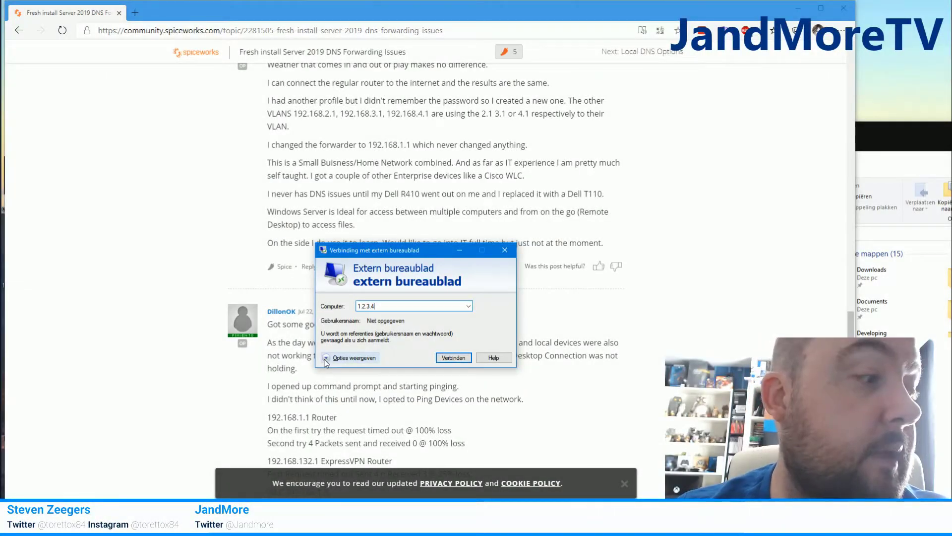
# - Show the full options for computer 1.2.3.4, point out Save As, then close the dialog
pyautogui.click(353, 357)
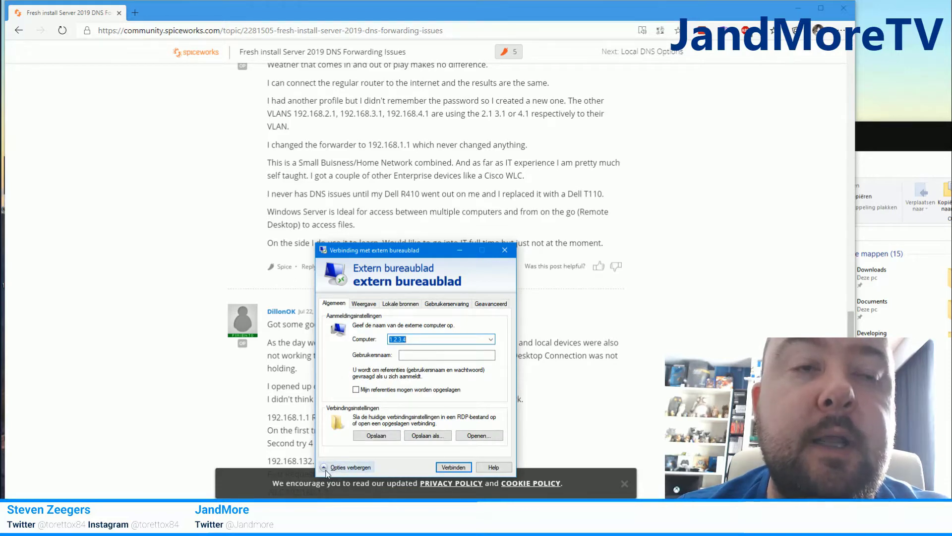
pyautogui.moveTo(400, 462)
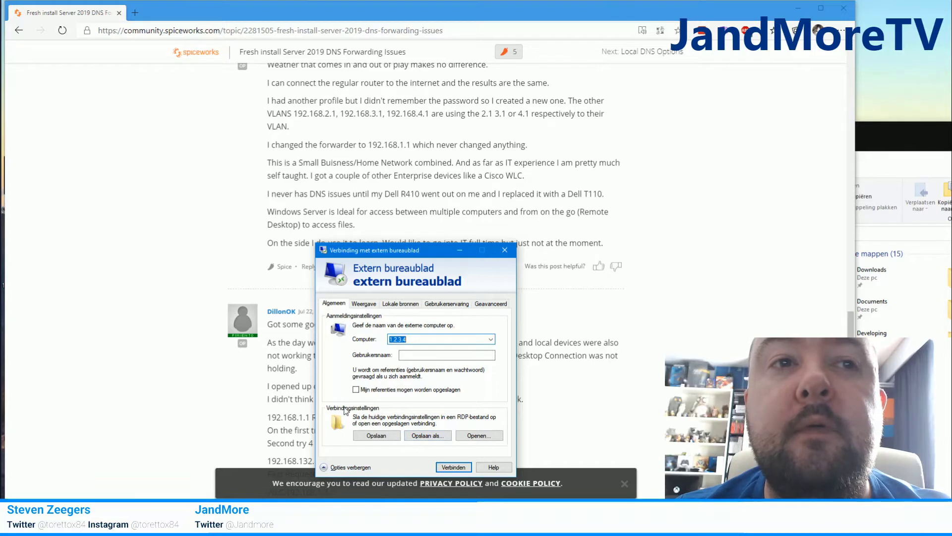
pyautogui.moveTo(431, 423)
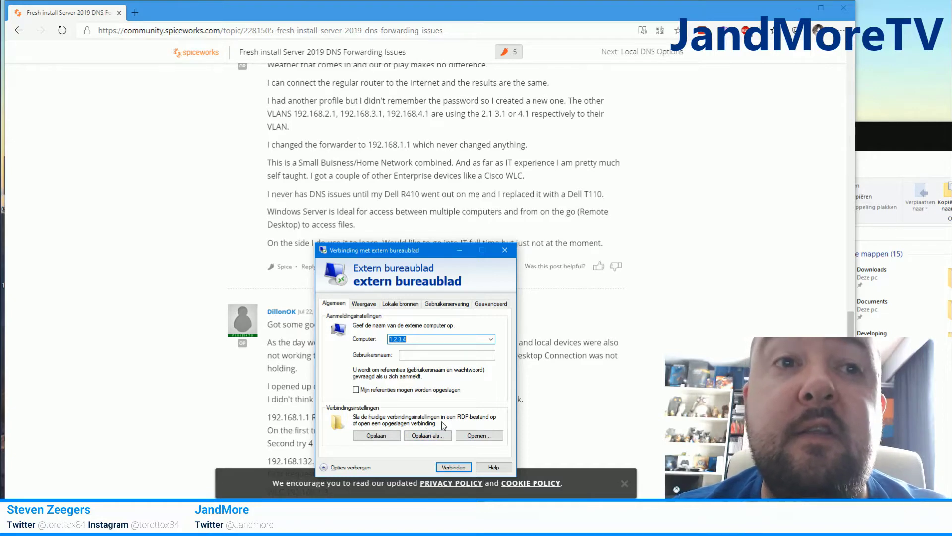
pyautogui.moveTo(427, 436)
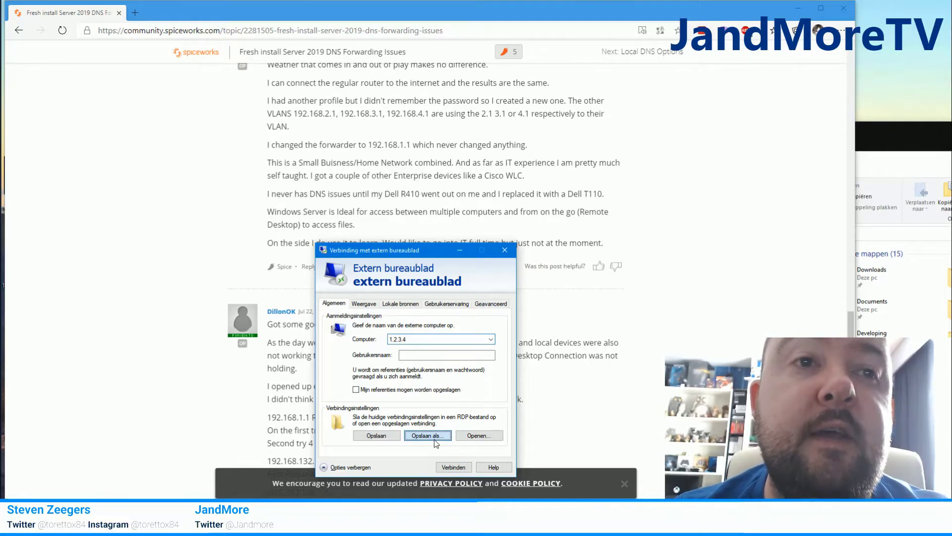
pyautogui.click(427, 434)
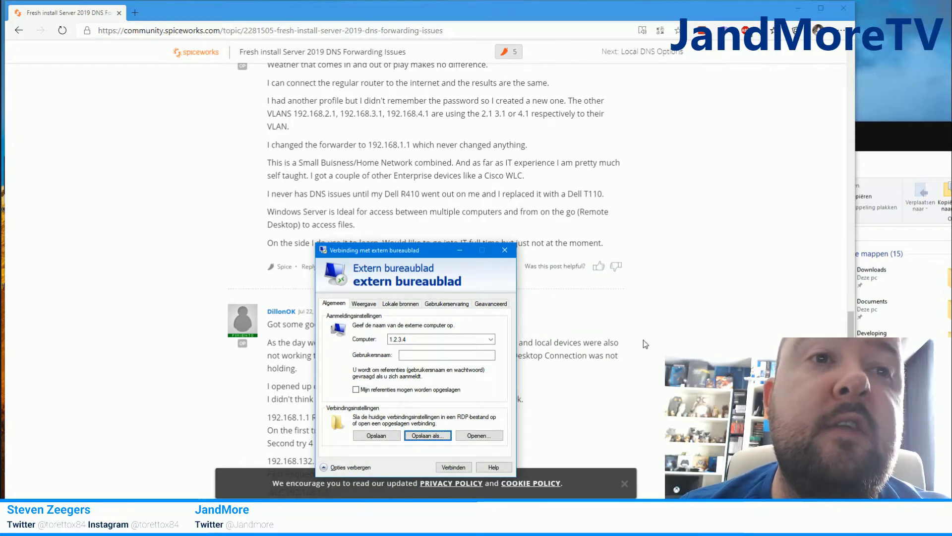
pyautogui.moveTo(612, 191)
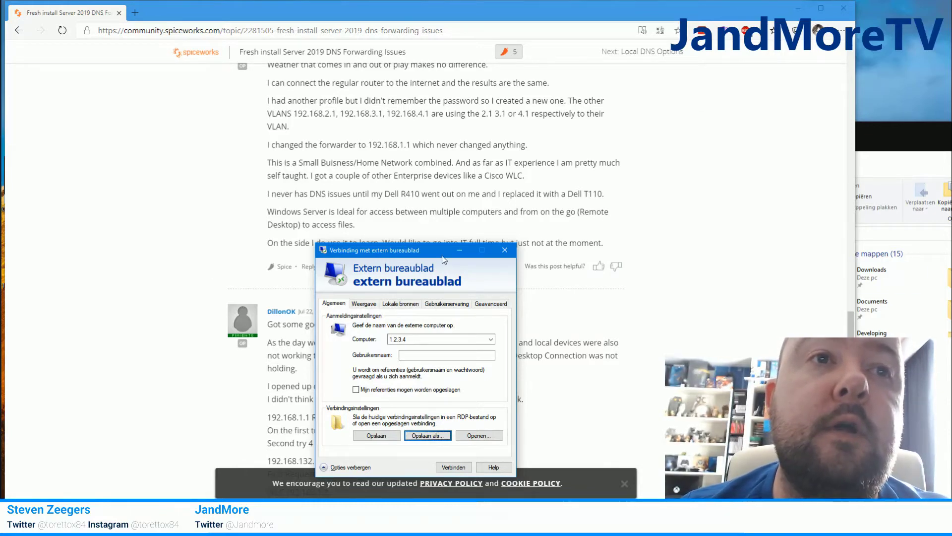
pyautogui.click(504, 250)
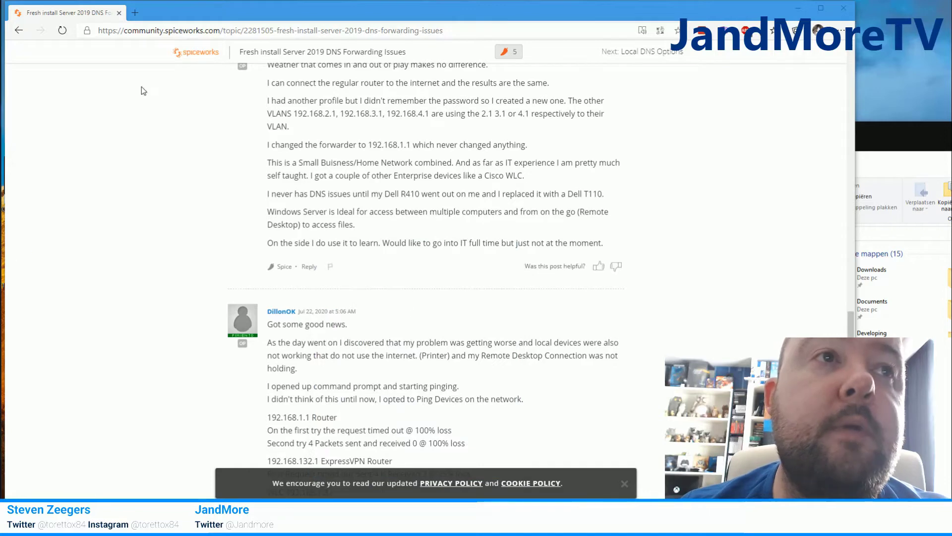
# - Reveal the desktop and open HetznerServer.rdp with Visual Studio Code
pyautogui.click(821, 9)
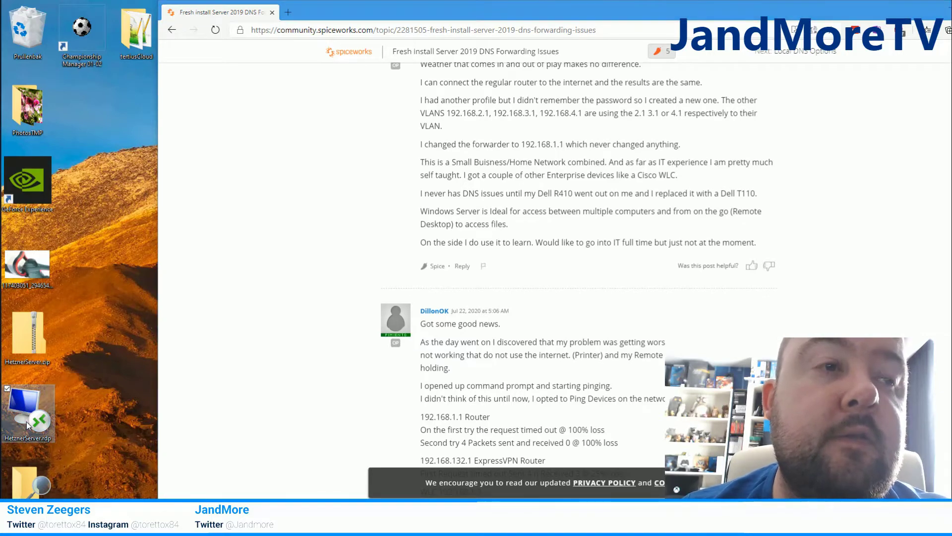
pyautogui.moveTo(28, 412)
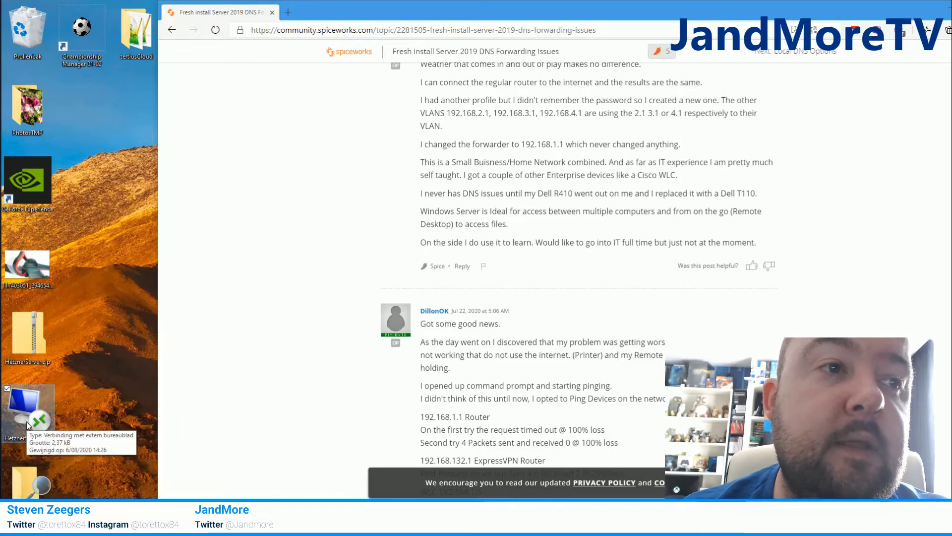
pyautogui.rightClick(28, 413)
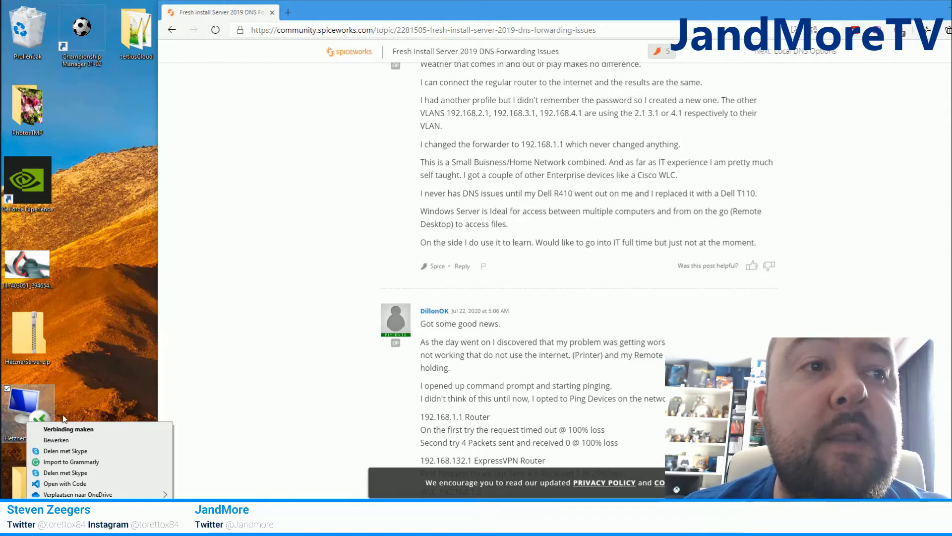
pyautogui.moveTo(98, 478)
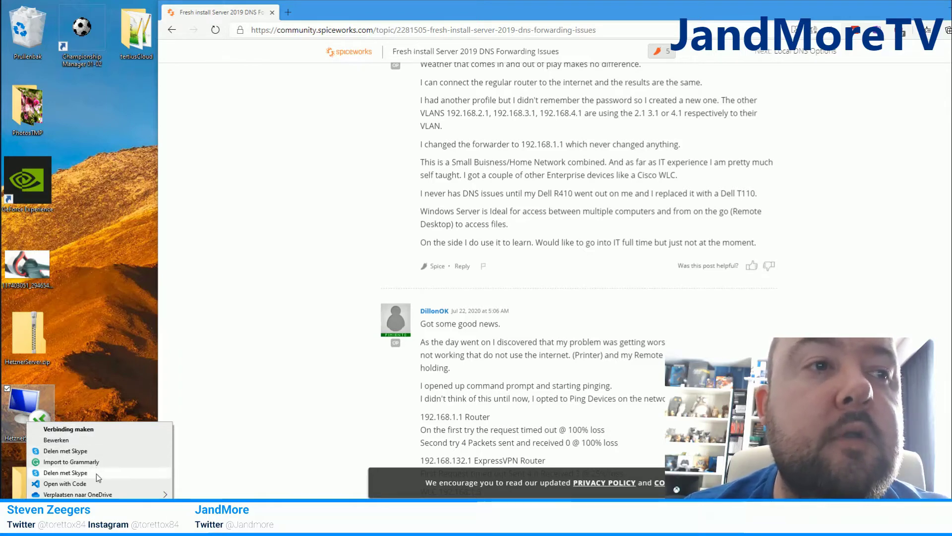
pyautogui.moveTo(95, 439)
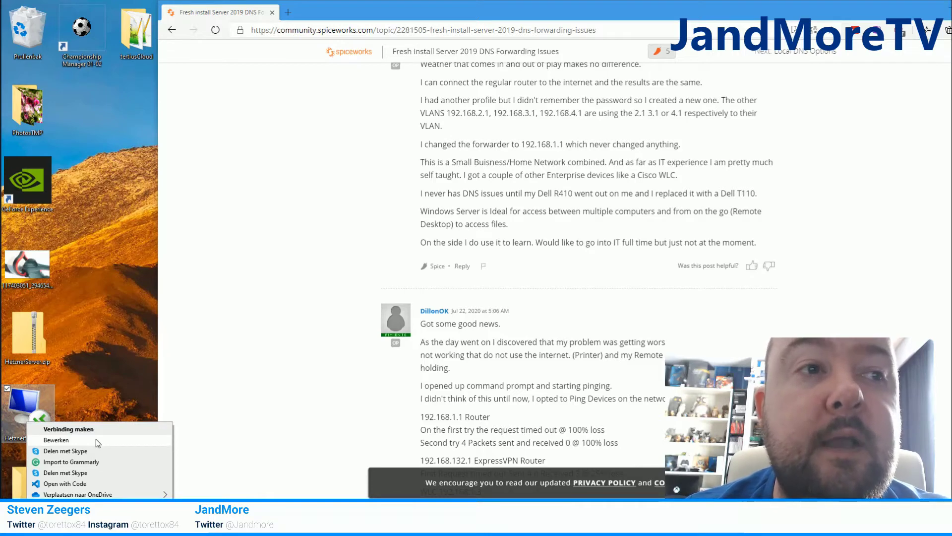
pyautogui.moveTo(103, 494)
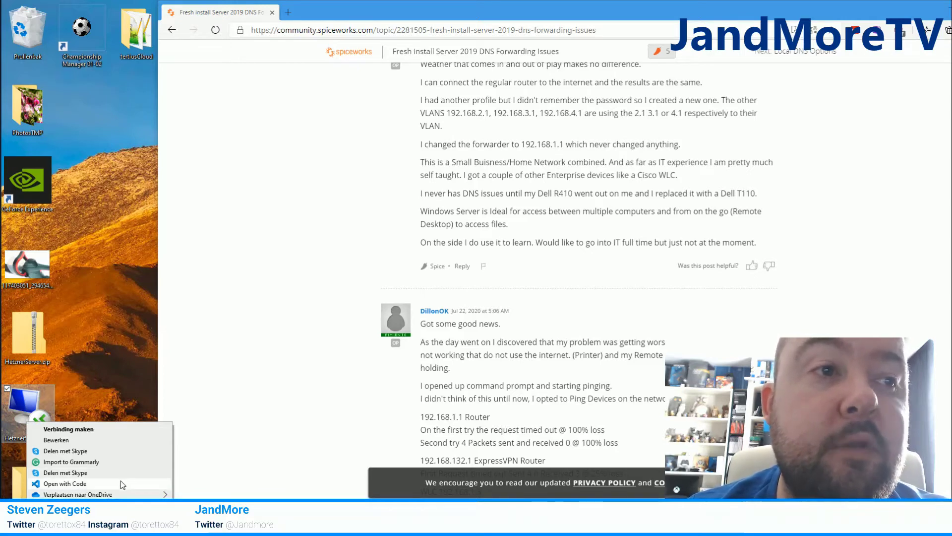
pyautogui.click(64, 483)
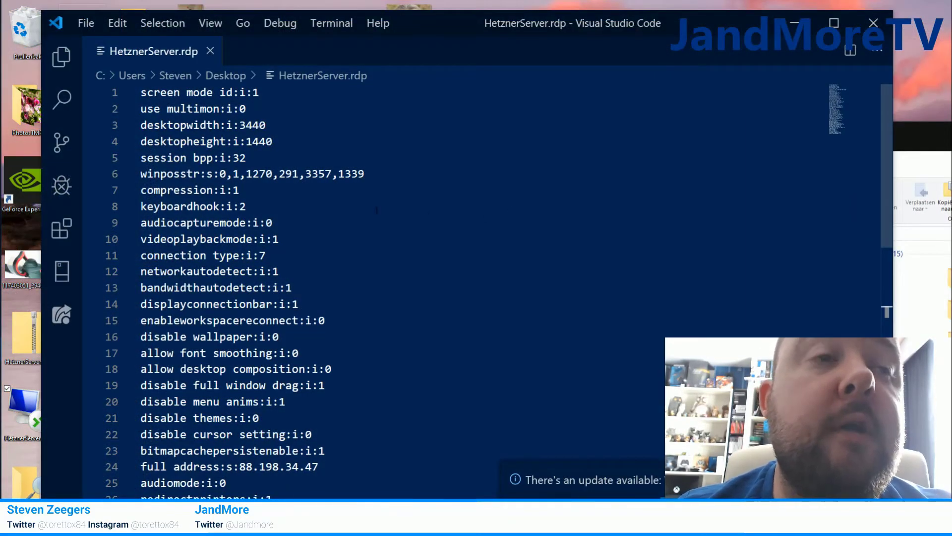
# - Scroll down through the plain-text settings lines of HetznerServer.rdp
pyautogui.scroll(-3)
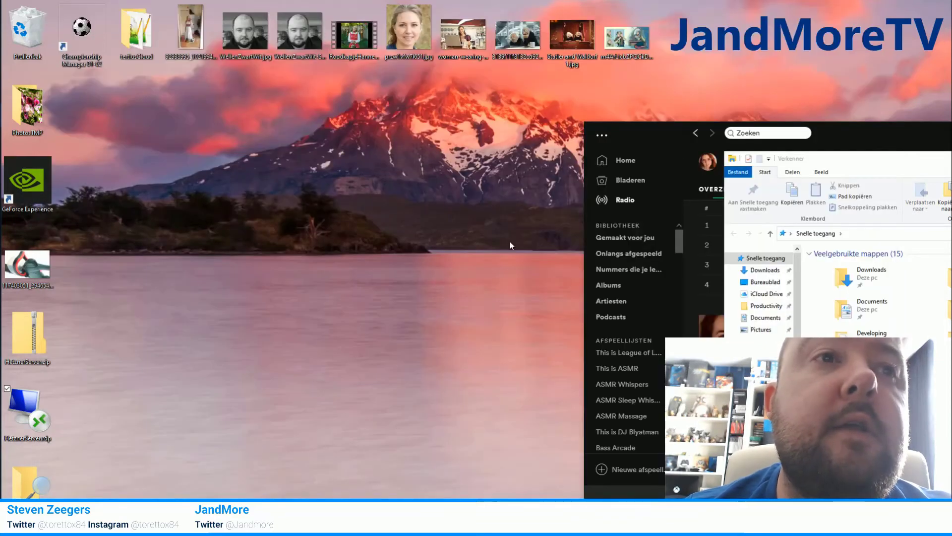
pyautogui.moveTo(28, 407)
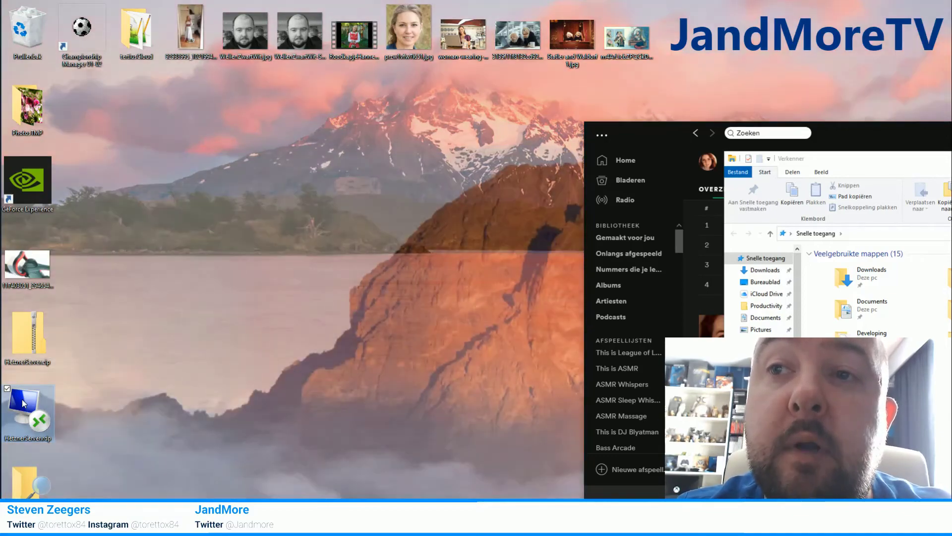
pyautogui.moveTo(28, 407)
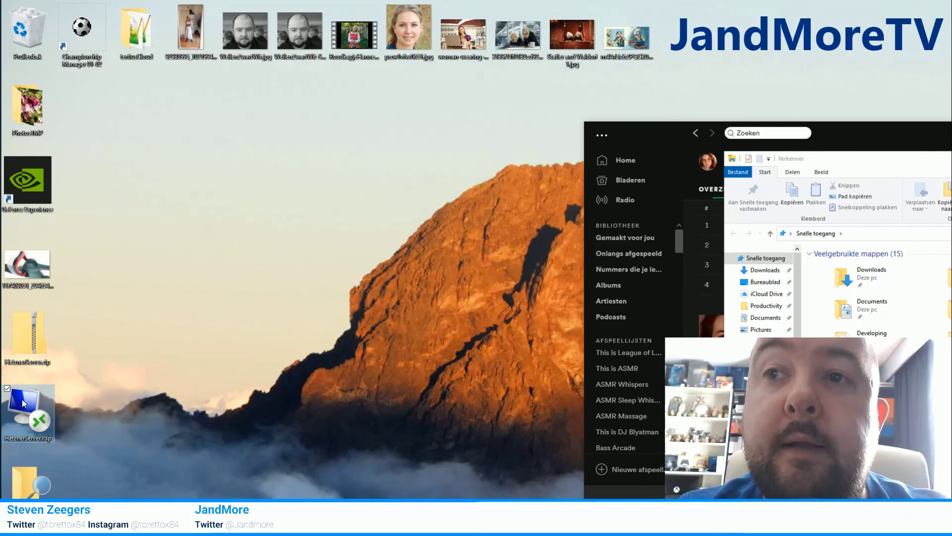
pyautogui.moveTo(27, 407)
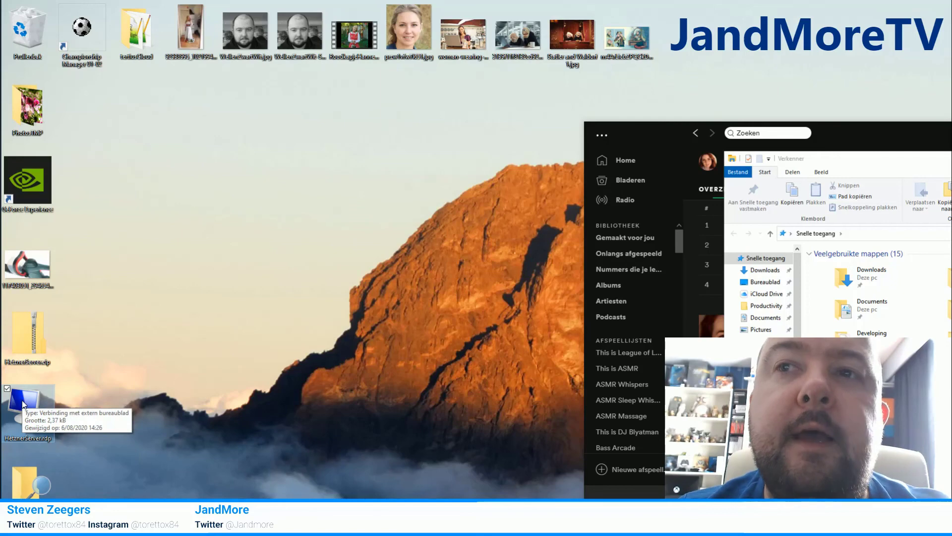